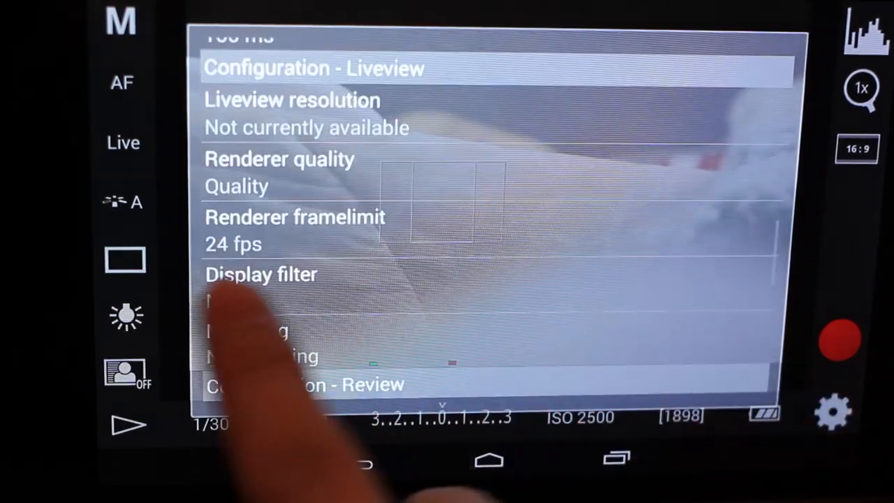
# Step: Set the live view display filter to Peaking with red outlines
pyautogui.click(261, 274)
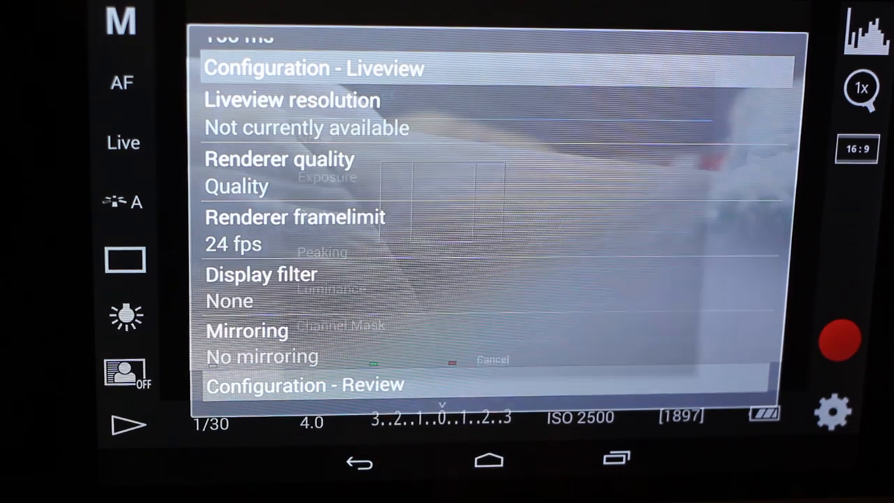
pyautogui.click(261, 274)
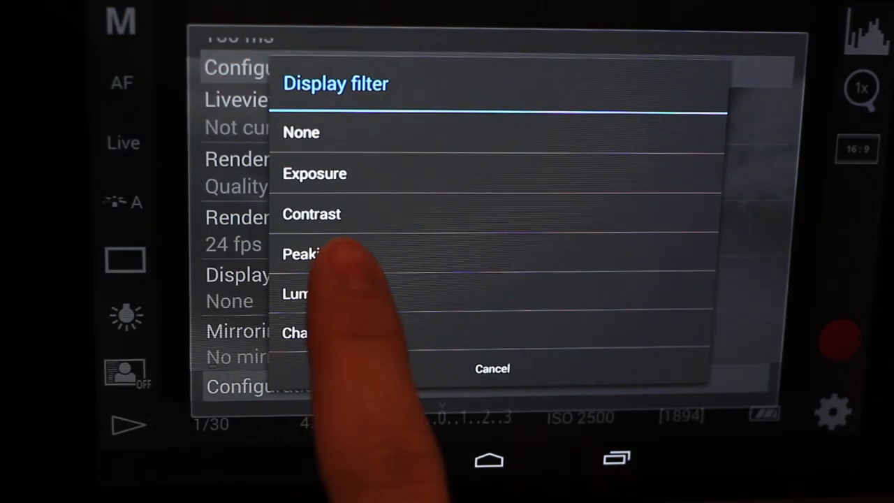
pyautogui.click(301, 253)
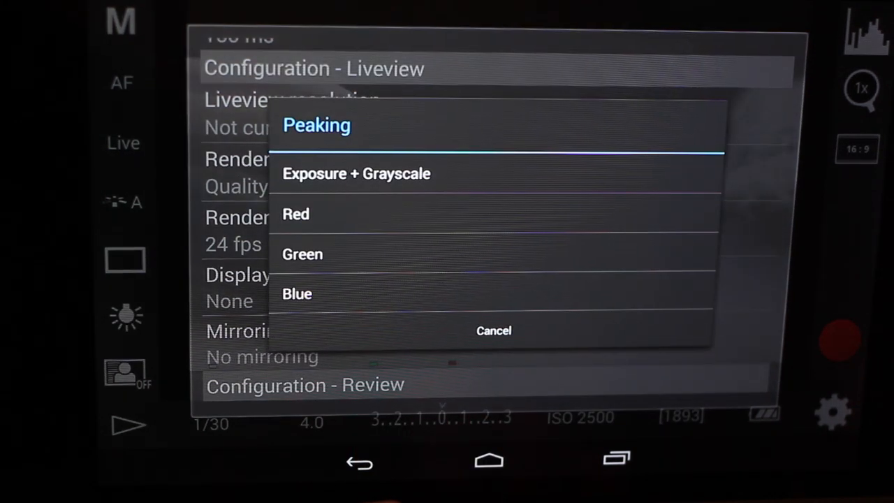
pyautogui.click(296, 214)
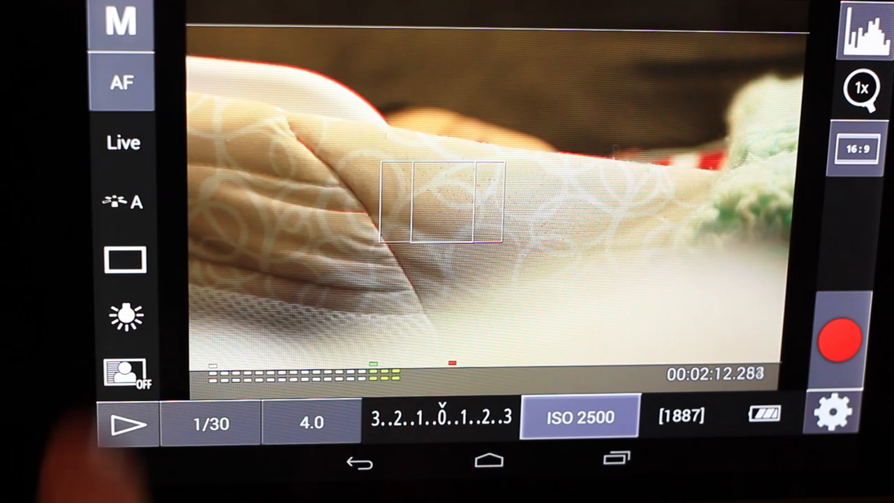
# Step: Reopen the Liveview configuration, which now lists the display filter as Peaking: Red
pyautogui.click(419, 210)
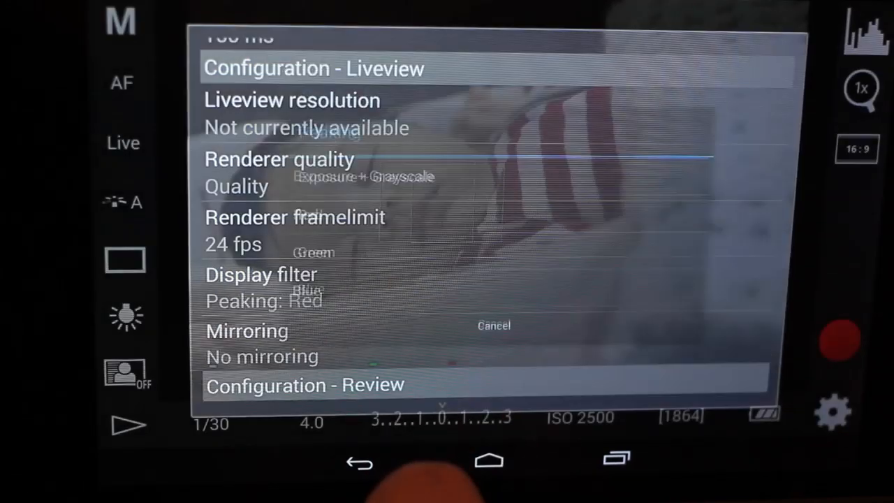
# Step: Open the Display filter choices: None, Exposure, Contrast, Peaking, Luminance, Channel Mask
pyautogui.click(262, 286)
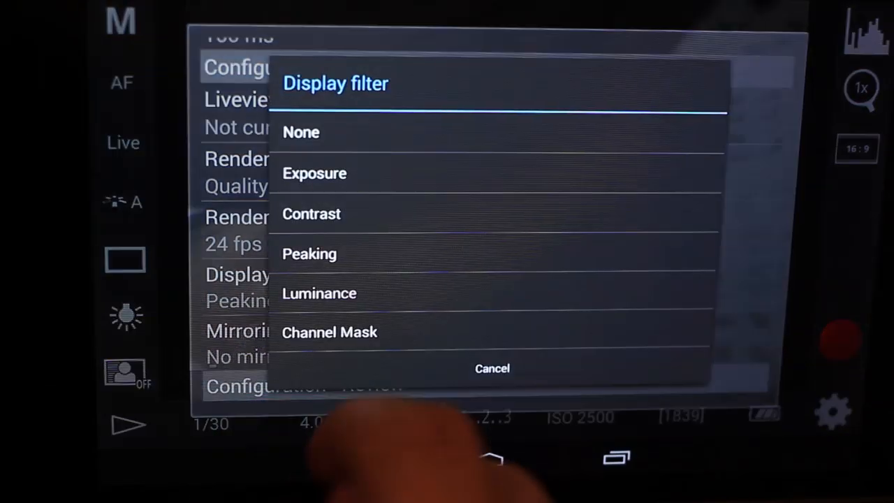
# Step: Set the display filter to Peaking: Exposure + Grayscale and reopen the Liveview settings
pyautogui.click(309, 253)
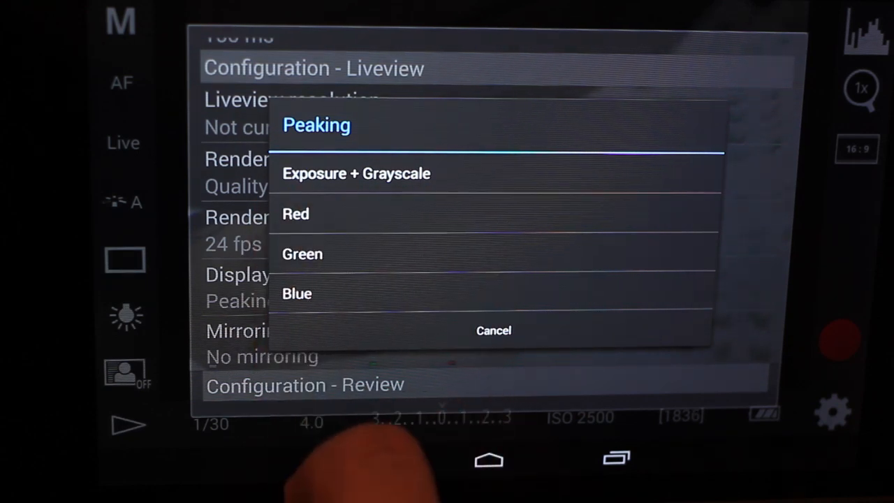
pyautogui.click(356, 173)
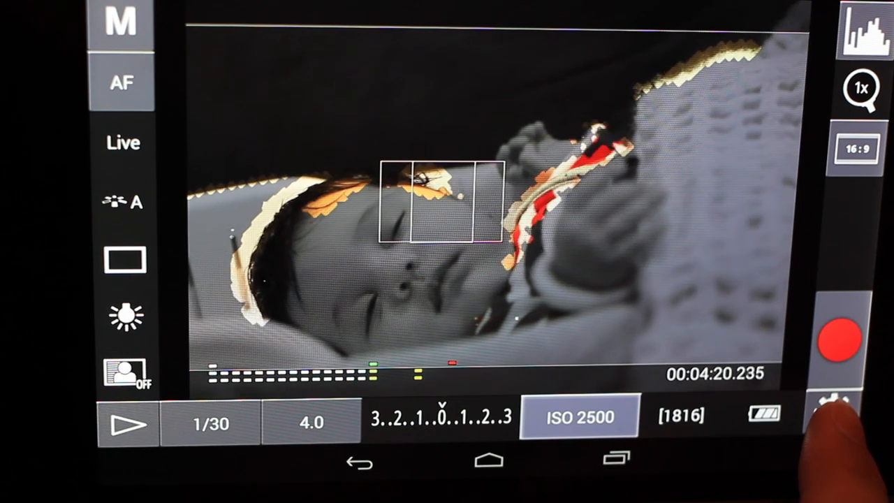
pyautogui.click(834, 411)
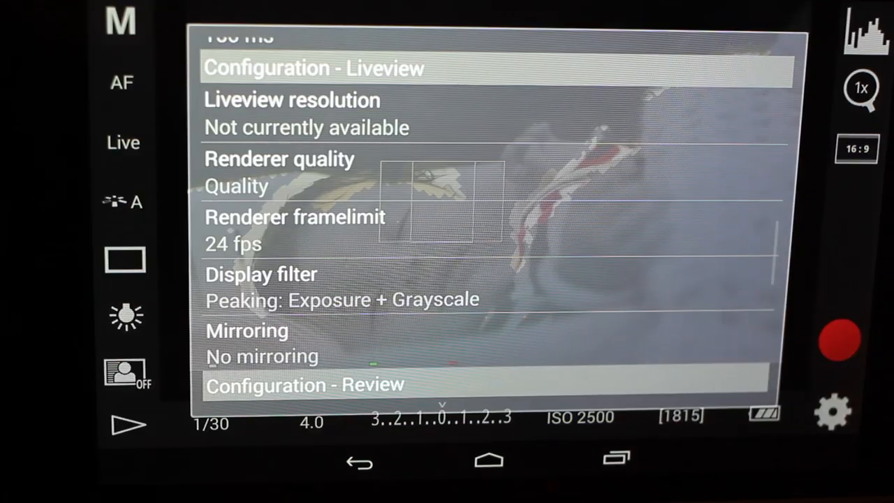
# Step: Change the display filter from Peaking to Exposure clipping warnings
pyautogui.click(260, 274)
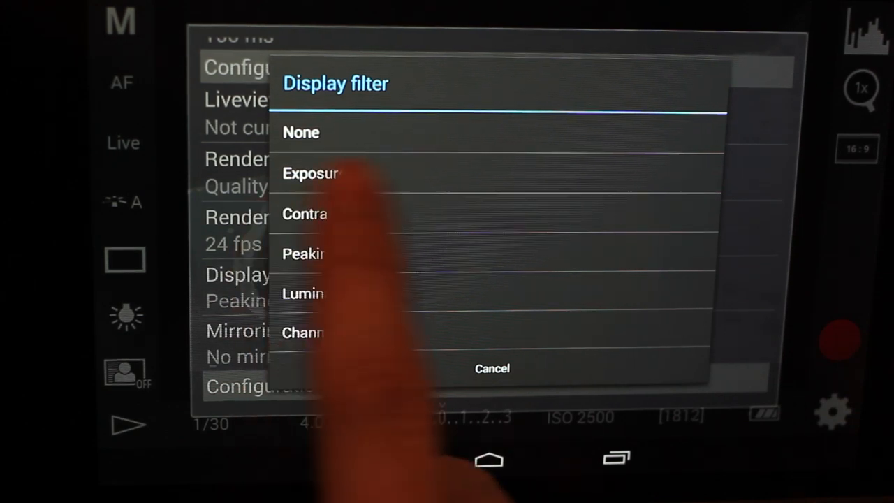
pyautogui.click(311, 173)
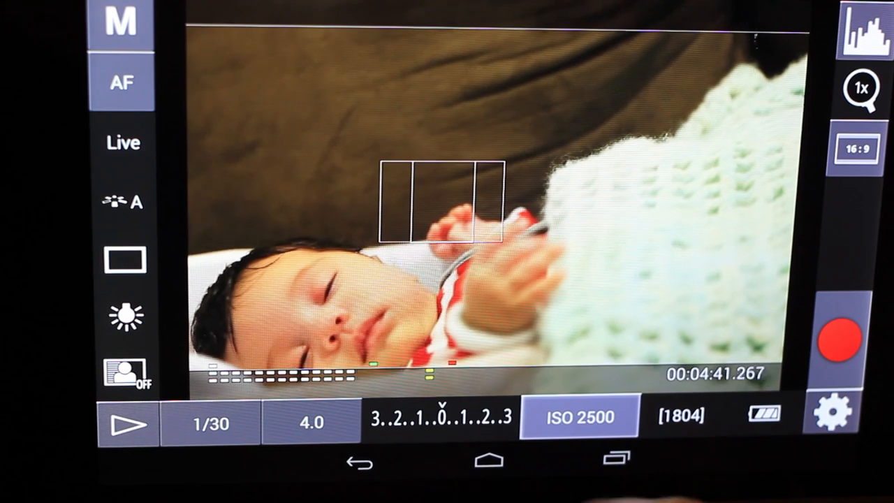
# Step: Set ISO 5000 and shutter 1/60 to clear clipping, then reopen the display filter options
pyautogui.click(578, 417)
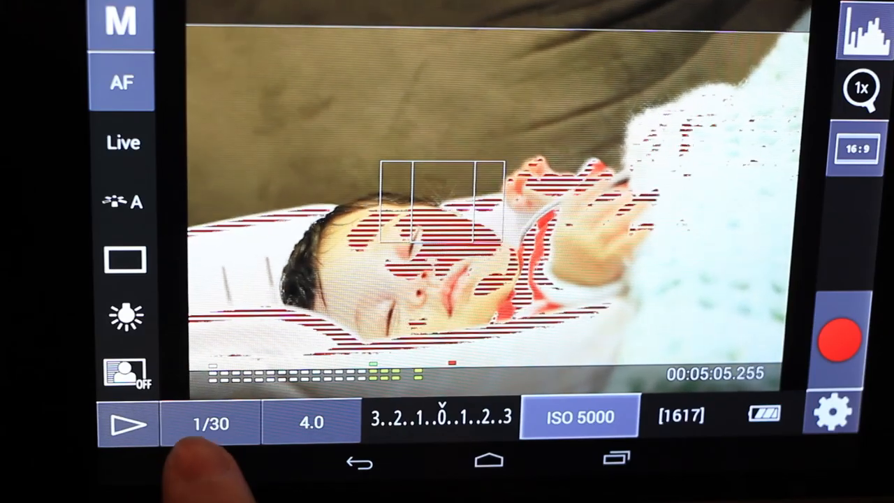
pyautogui.click(211, 422)
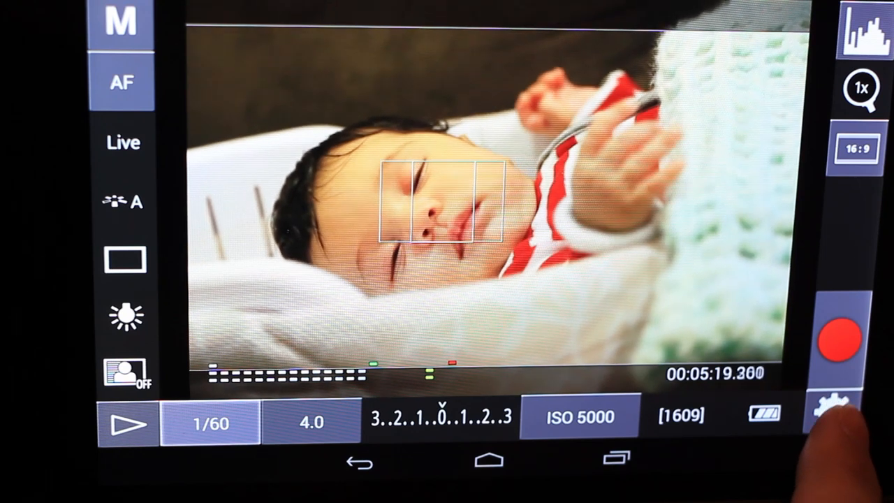
pyautogui.click(828, 404)
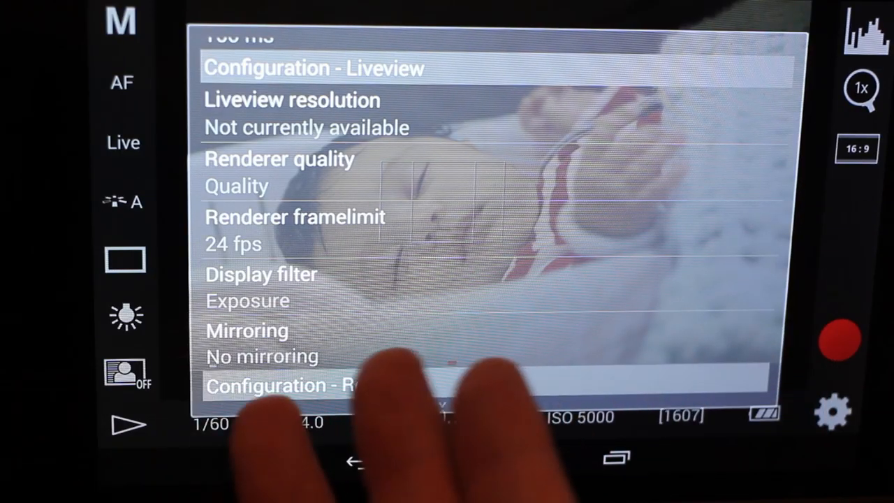
pyautogui.click(260, 274)
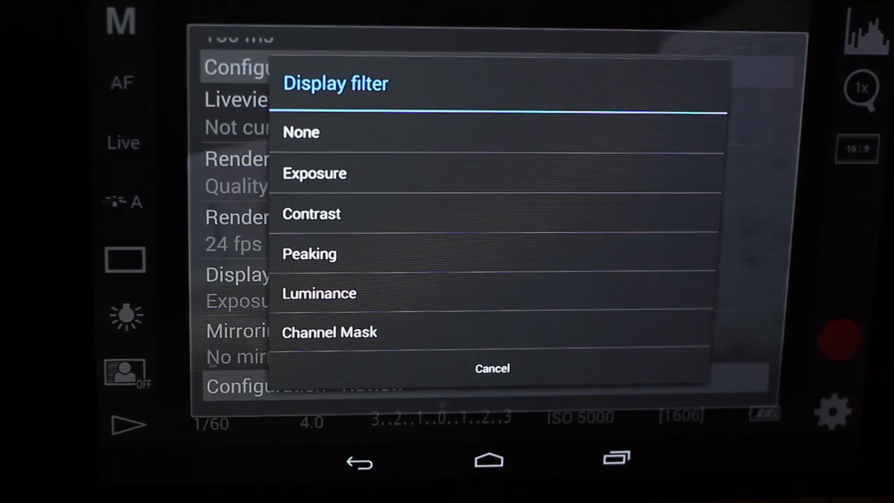